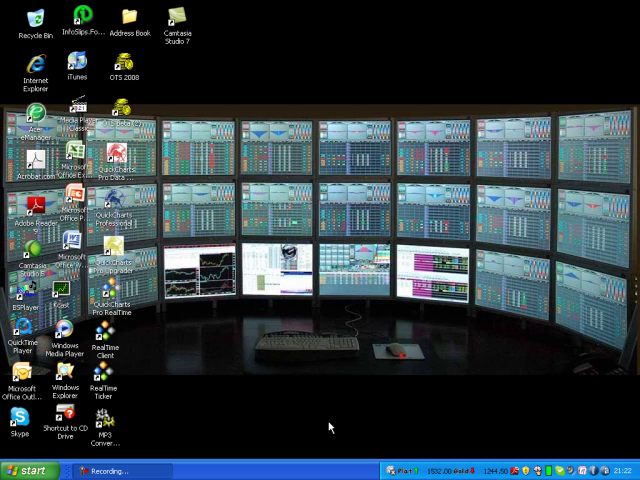
mouse_move(266, 404)
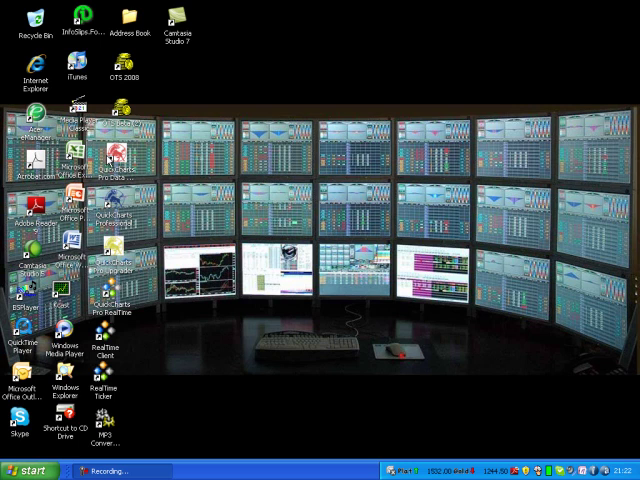
mouse_move(108, 158)
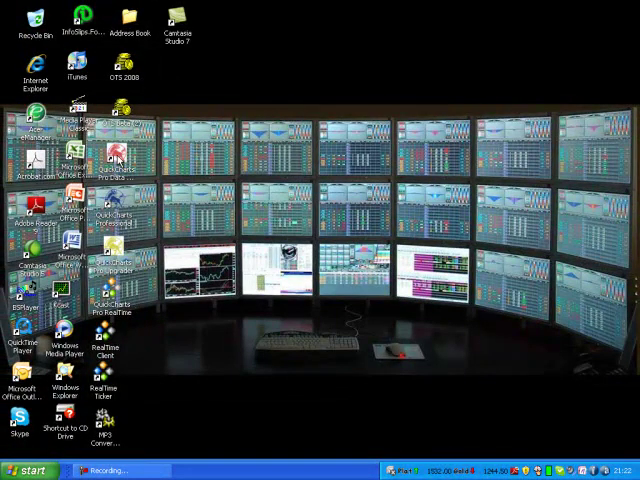
- Launch Data Downloader from its desktop shortcut so the schedule and status fields show
double_click(108, 156)
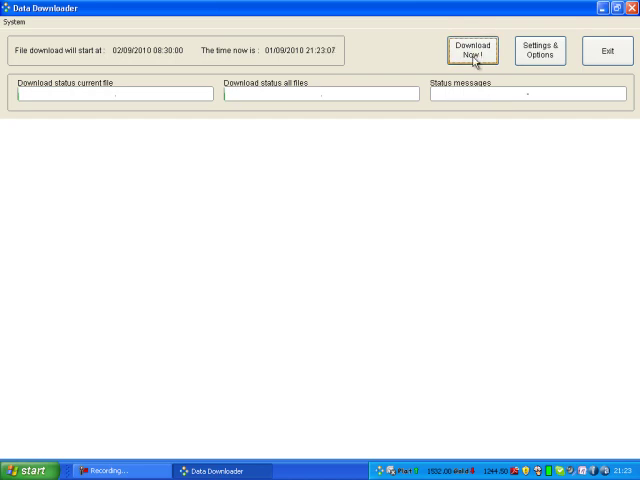
- Start the market data download immediately with Download Now!, beginning authorization and file checks
click(472, 52)
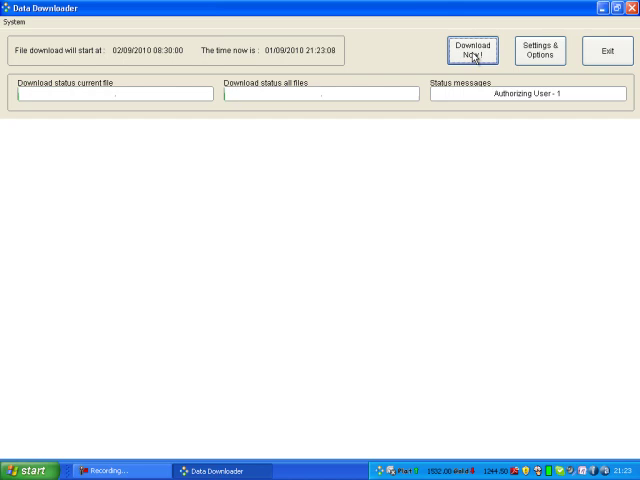
click(472, 50)
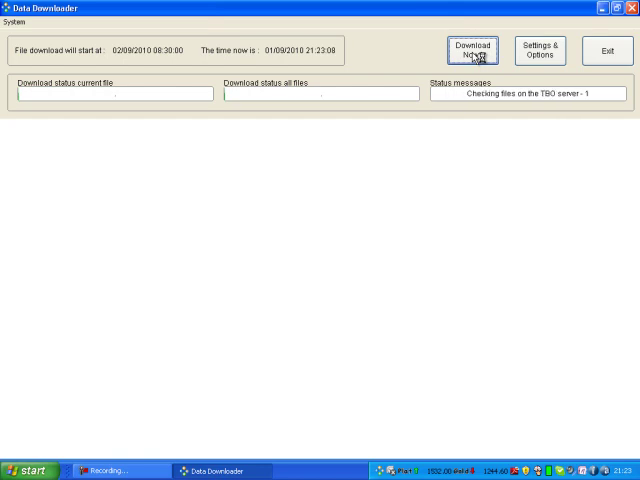
click(472, 50)
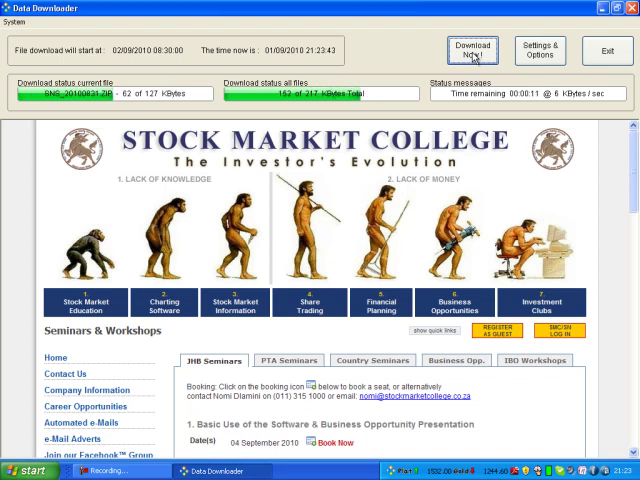
mouse_move(352, 170)
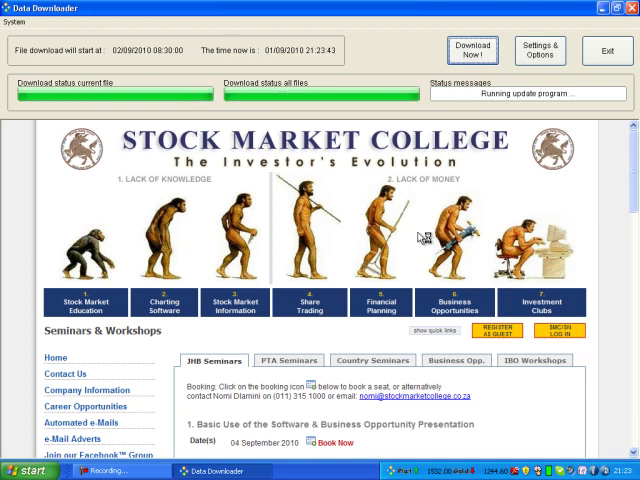
mouse_move(624, 204)
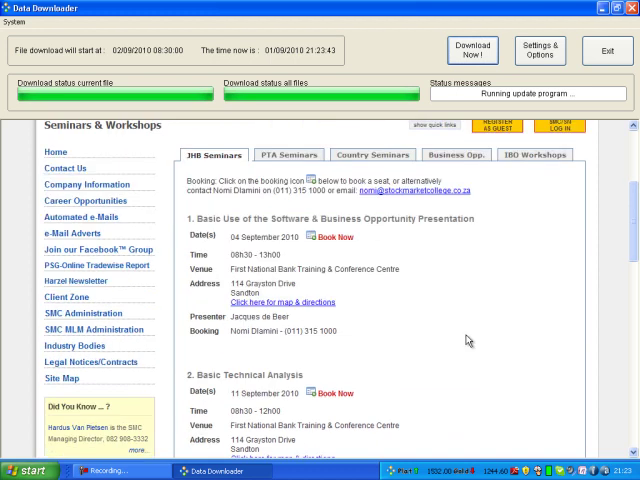
mouse_move(212, 164)
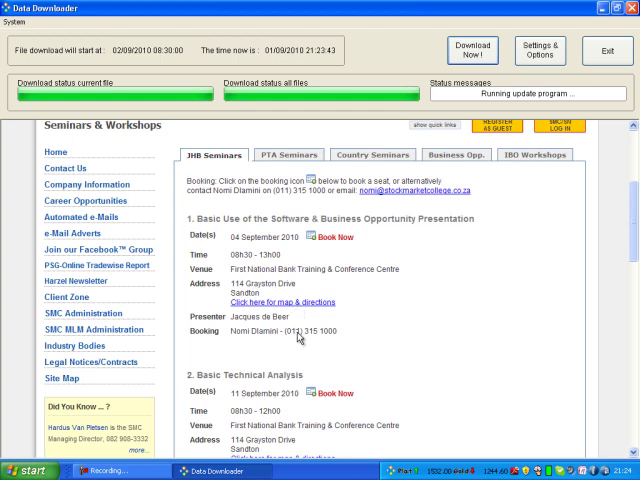
mouse_move(372, 296)
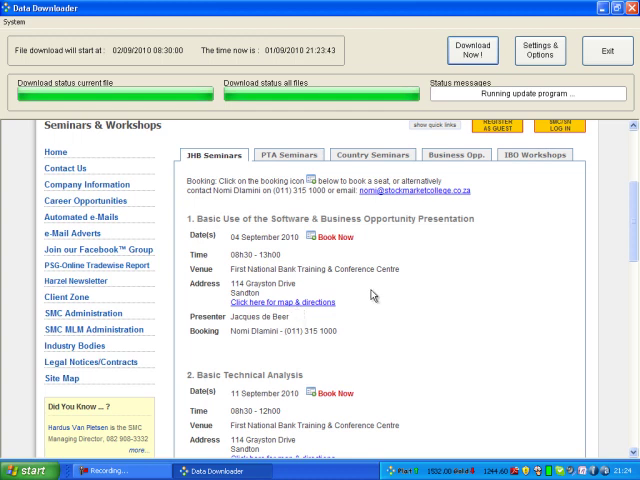
scroll(down, 3)
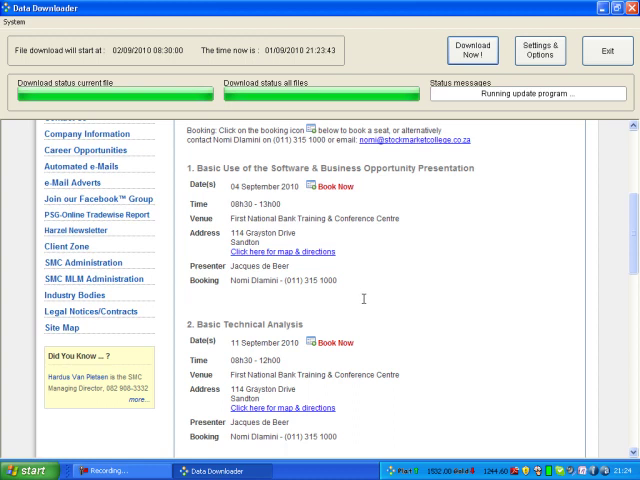
scroll(down, 3)
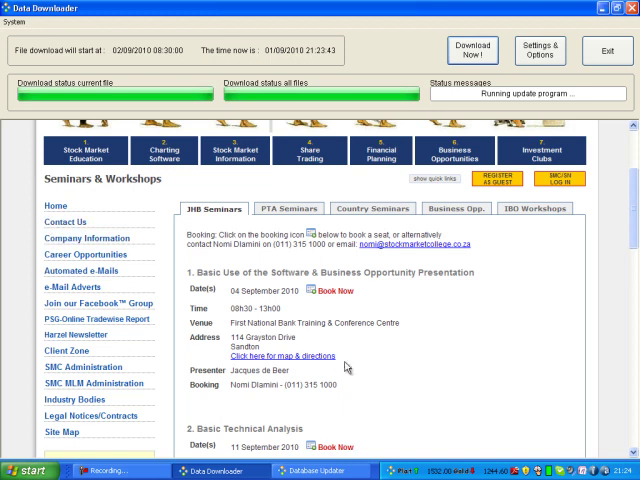
scroll(down, 3)
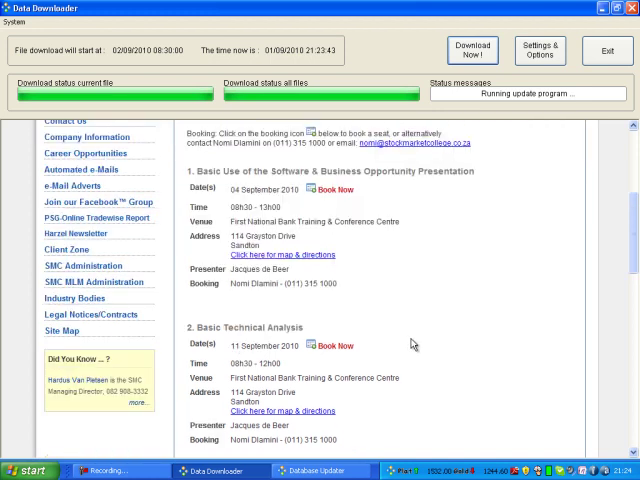